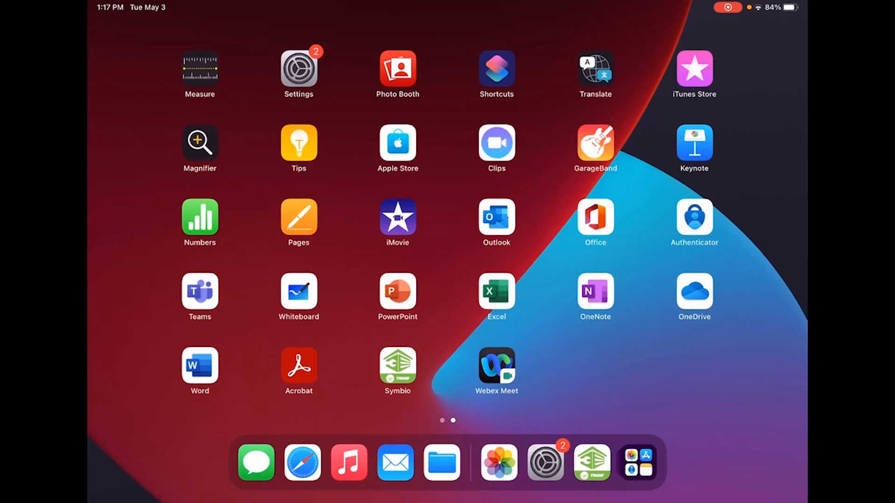
# - Launch the Symbio app to reach the Odyssey unit's live home readings
pyautogui.click(397, 365)
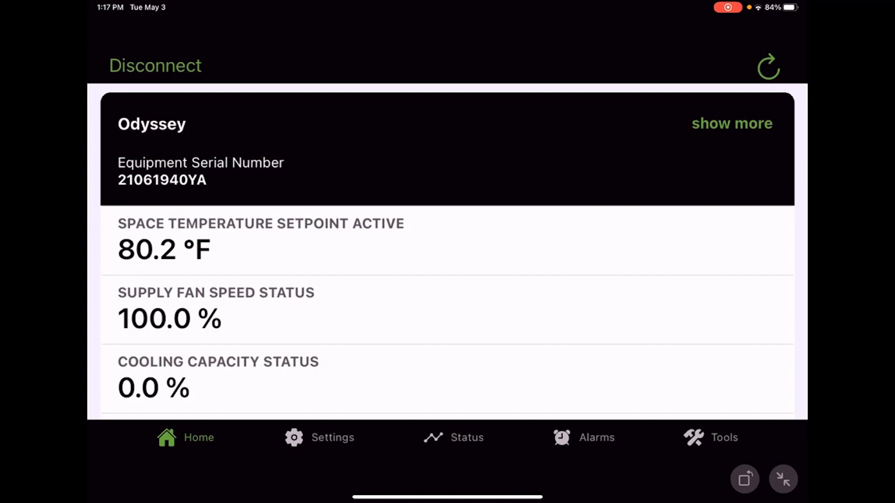
# - Switch to the Tools section listing Service Test Mode, Export Data Logs and Protocol Configuration
pyautogui.click(723, 438)
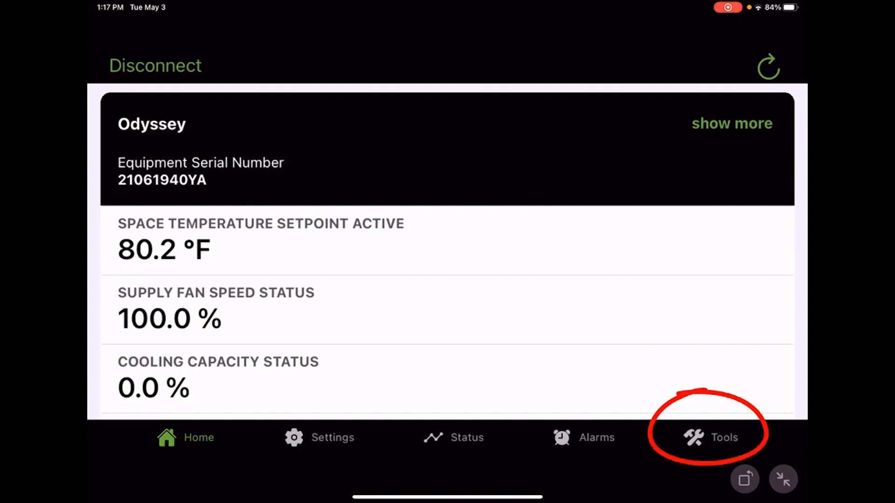
pyautogui.click(723, 437)
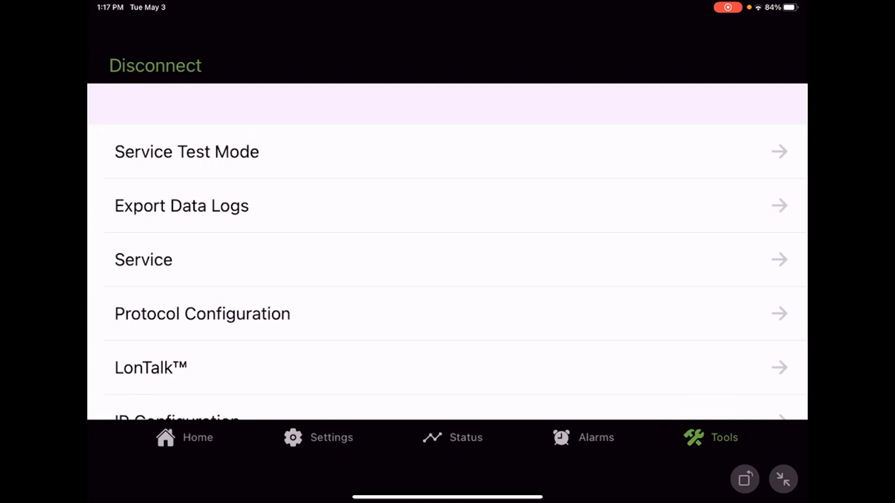
# - Enter Service Test Mode showing Fan On, Cool 1, Cool 2 and Heat 1 with no test active
pyautogui.click(186, 151)
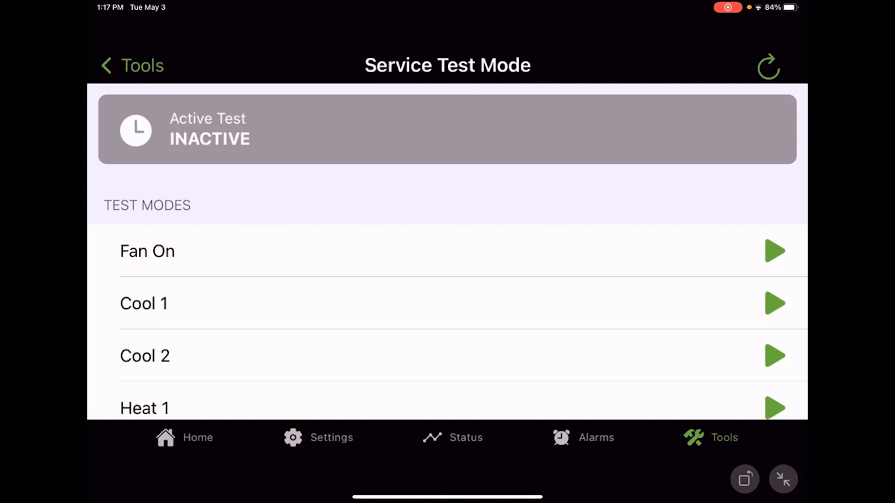
pyautogui.click(144, 355)
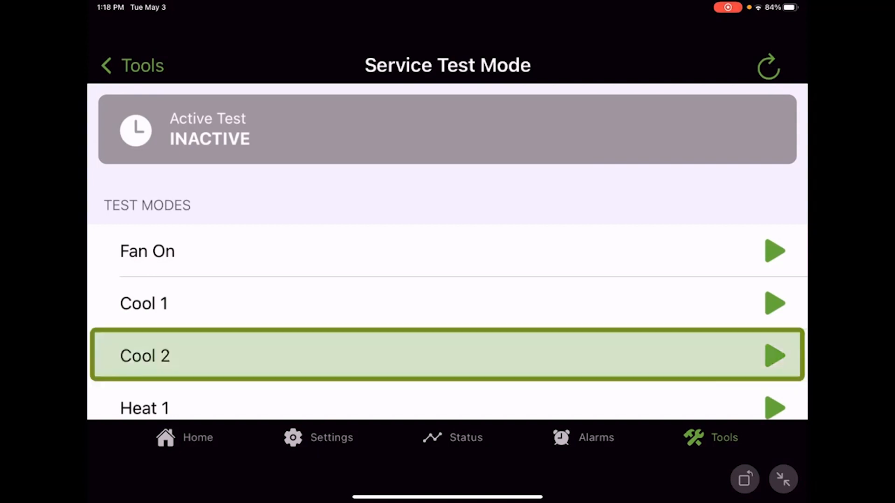
# - Start the Cool 2 test from its row in Service Test Mode
pyautogui.click(774, 355)
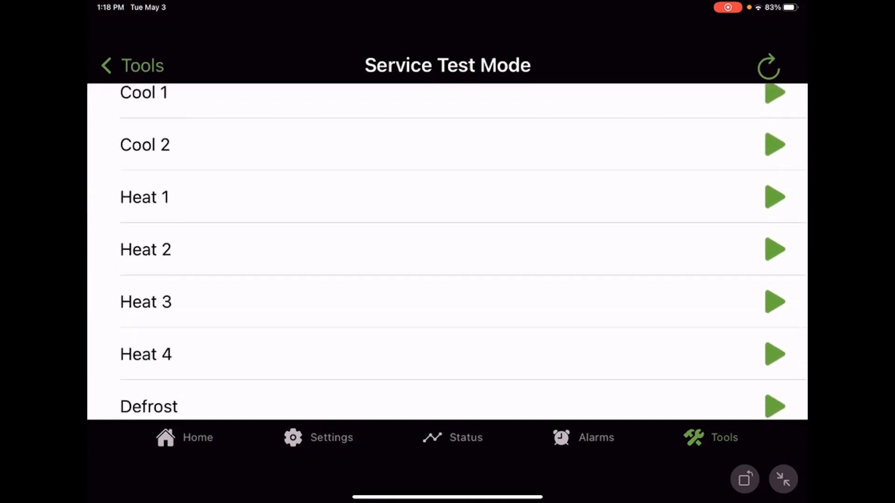
# - Start the Fan On test, then stop it so the unit returns to inactive
pyautogui.scroll(-3)
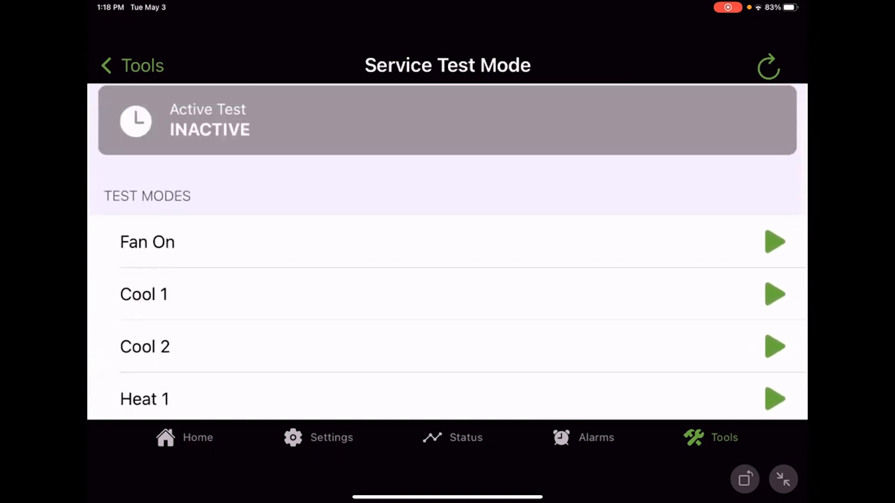
pyautogui.click(774, 241)
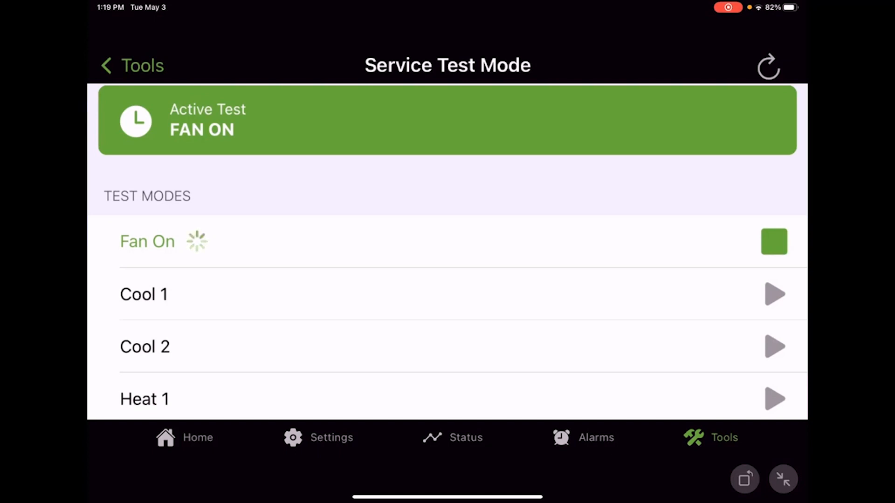
pyautogui.click(773, 240)
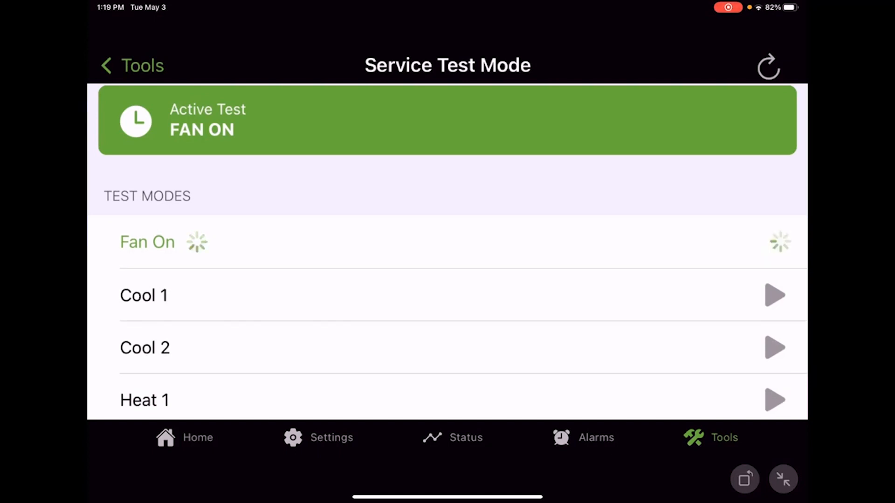